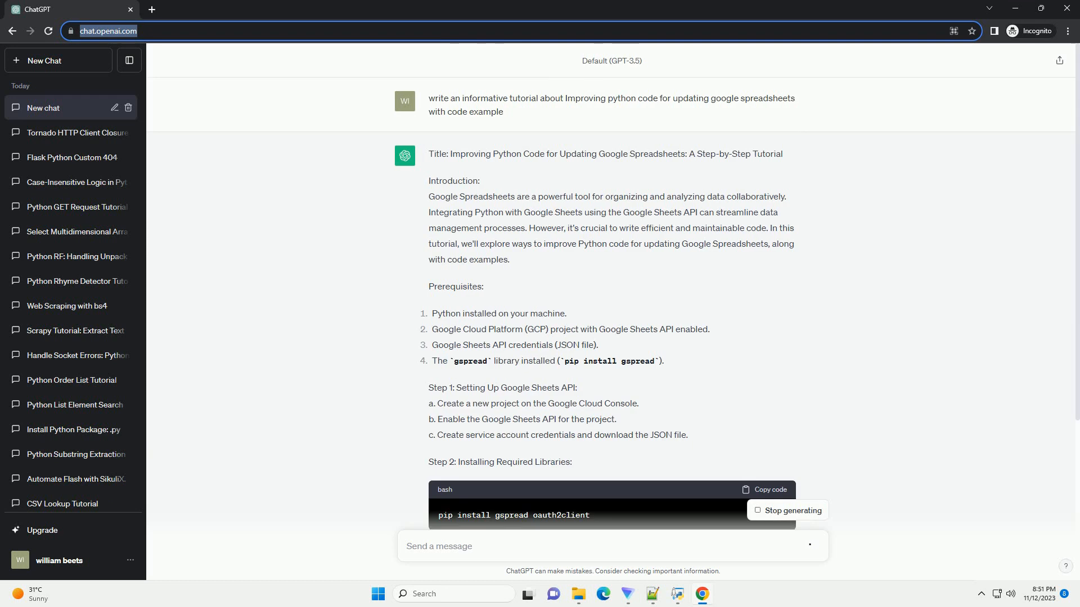
scroll("down", 3)
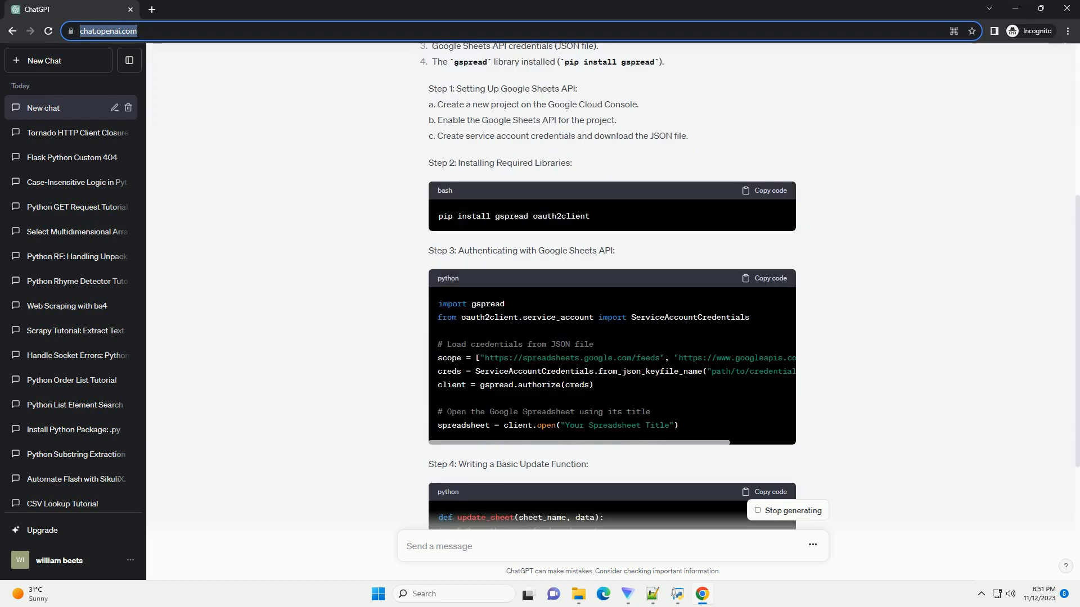